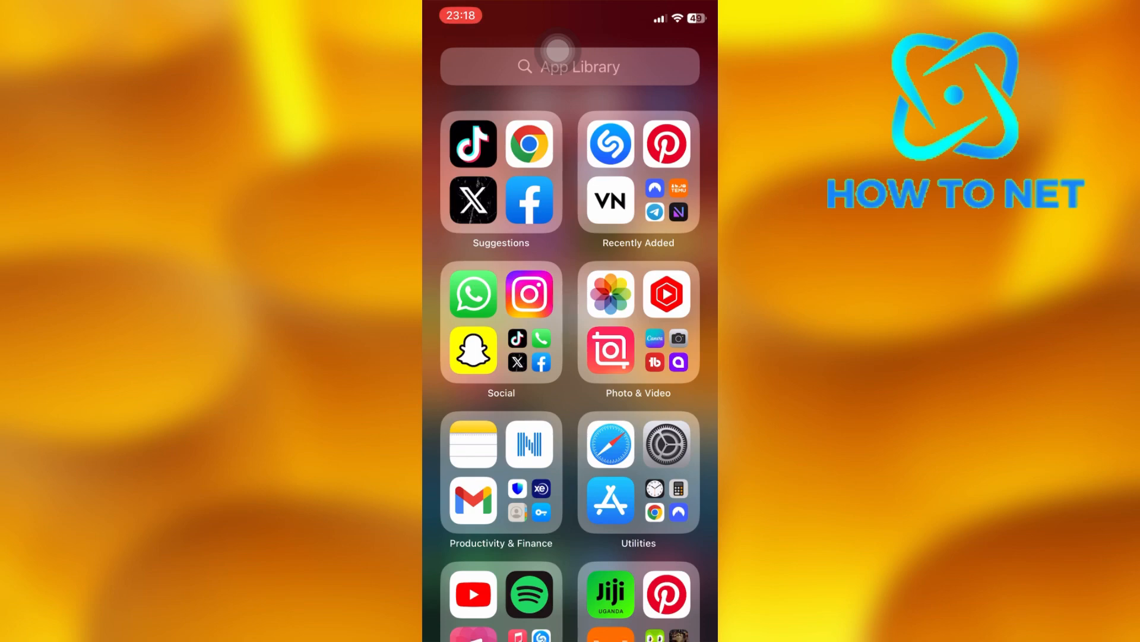
# - Launch Instagram from the App Library's Social folder
pyautogui.click(528, 294)
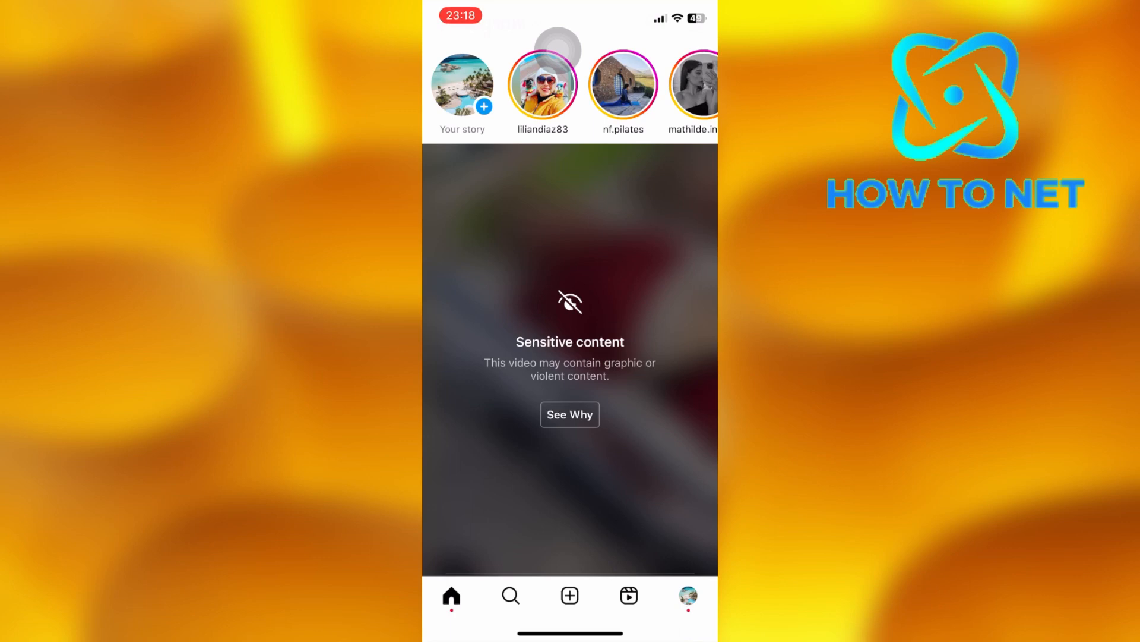
pyautogui.scroll(3)
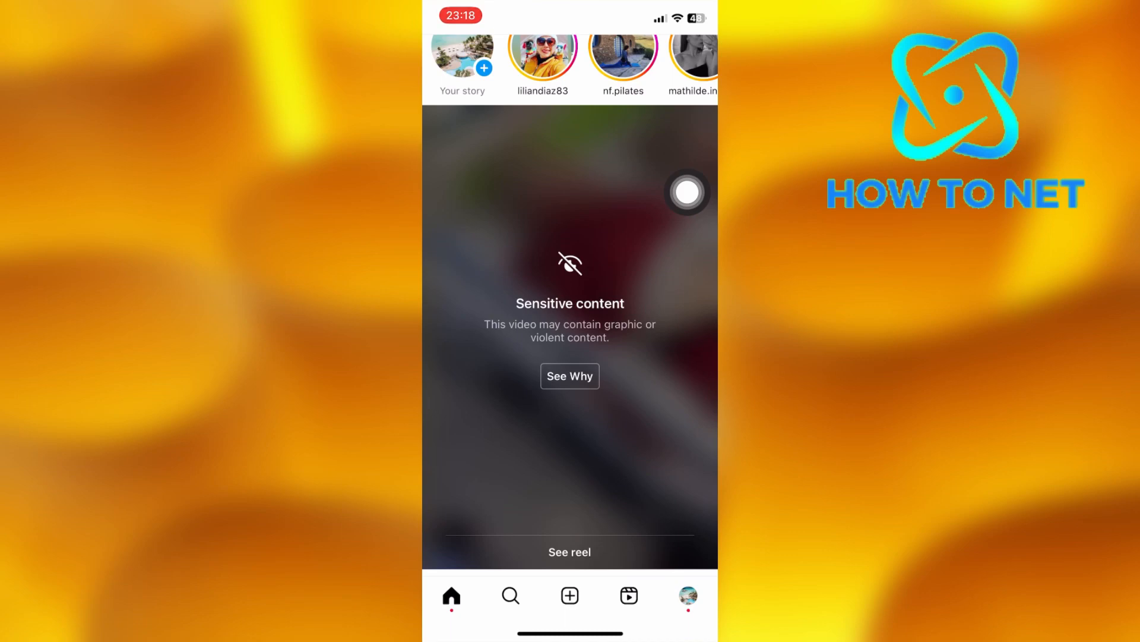
pyautogui.scroll(-3)
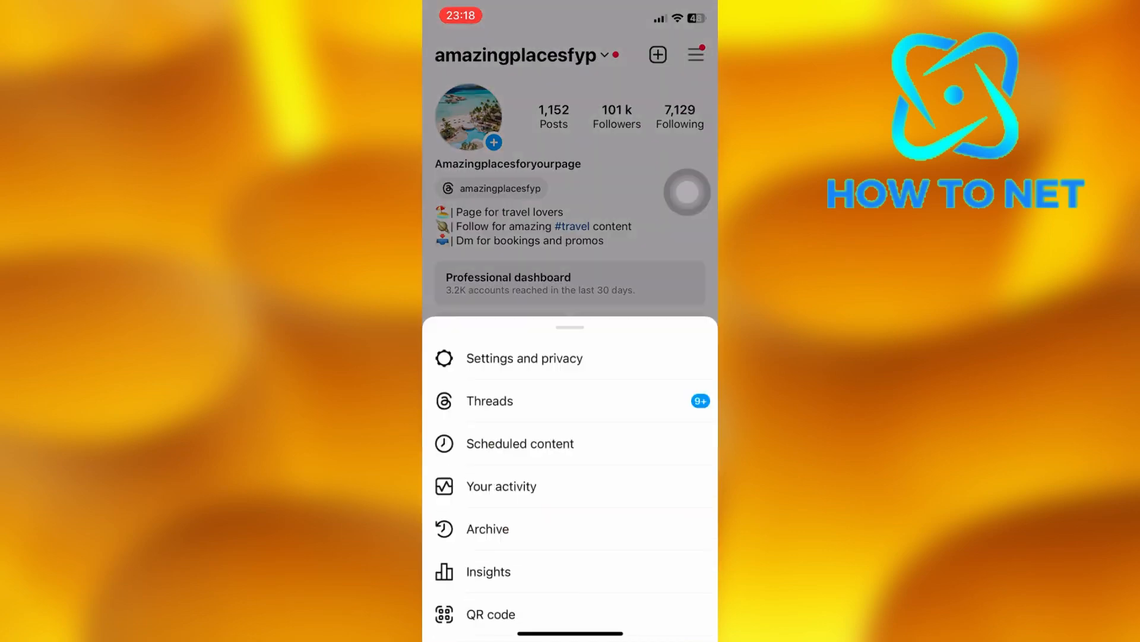
# - Go into Settings and privacy to reach Sensitive content control
pyautogui.click(524, 357)
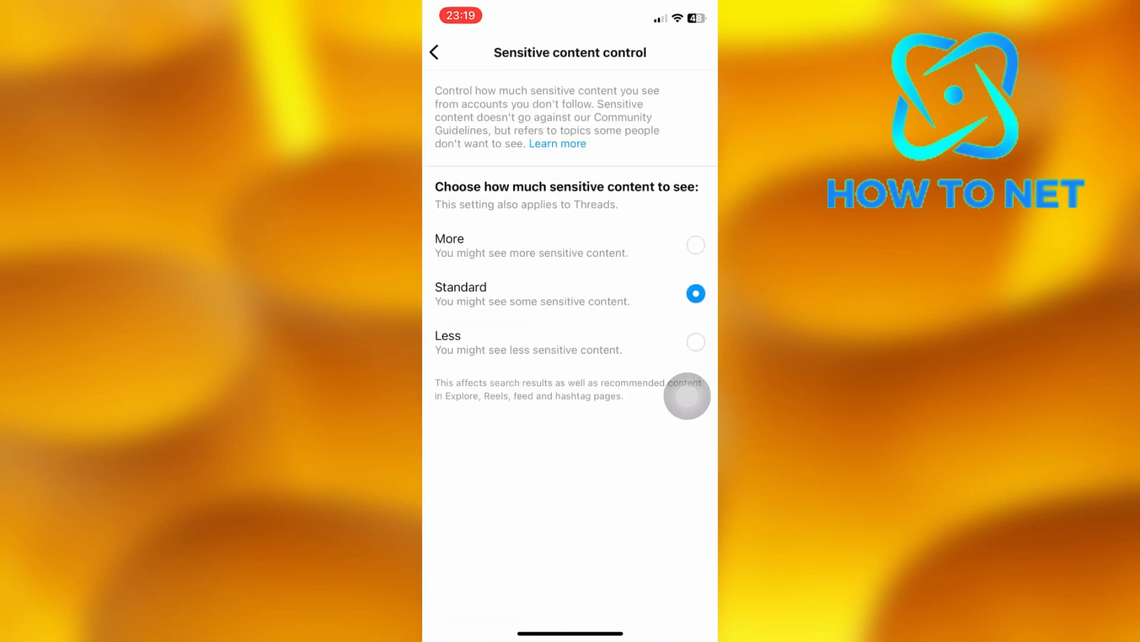
# - Choose More sensitive content, bringing up the confirmation sheet
pyautogui.click(695, 245)
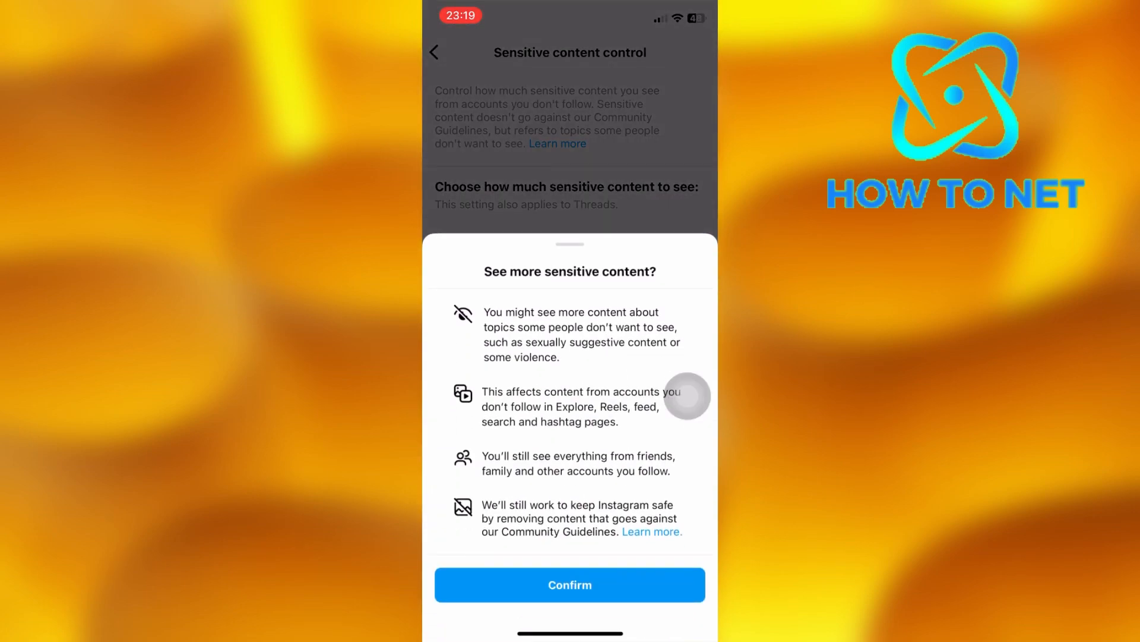